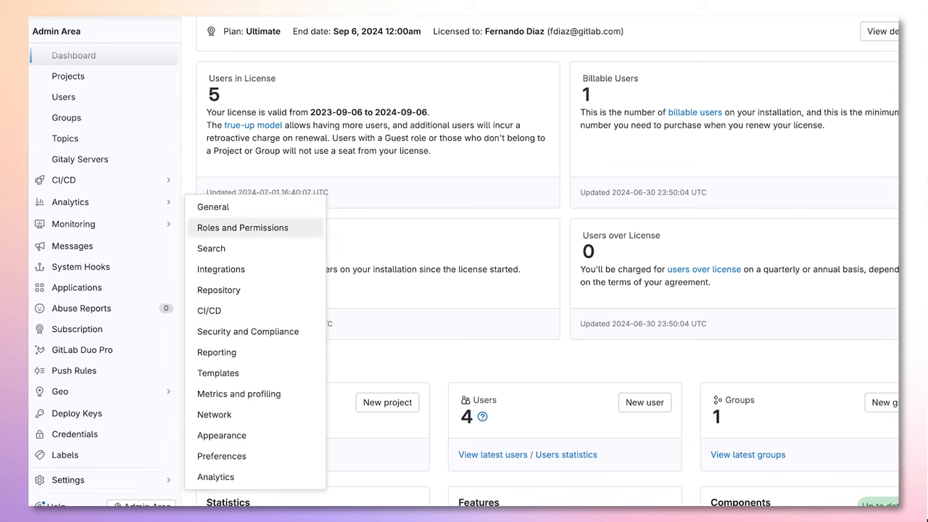
Go to Roles and Permissions in the Admin Area settings.
{"action": "left_click", "coordinate": [242, 228]}
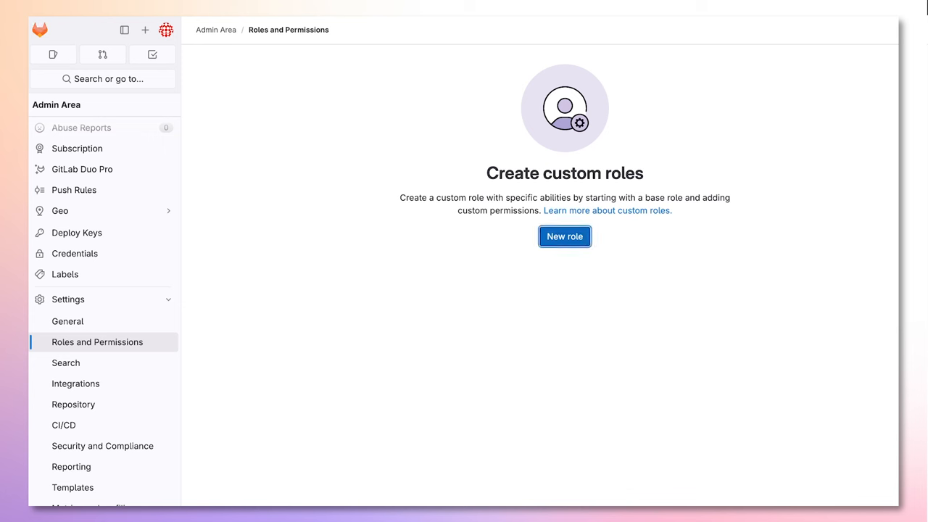
Draft a new role 'Security Auditor' described 'Audit Vulnerabilities in System', based on Guest.
{"action": "left_click", "coordinate": [564, 236]}
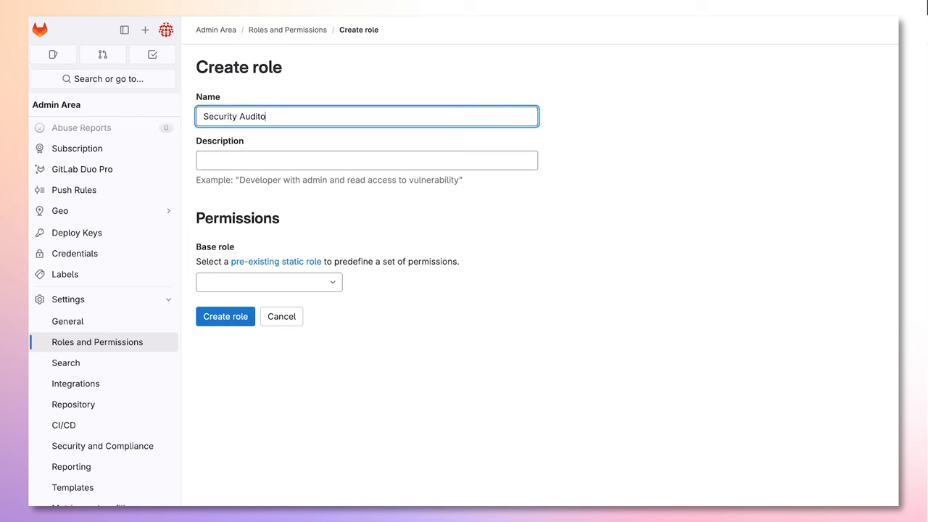
{"action": "type", "text": "Audit Vulnerabili"}
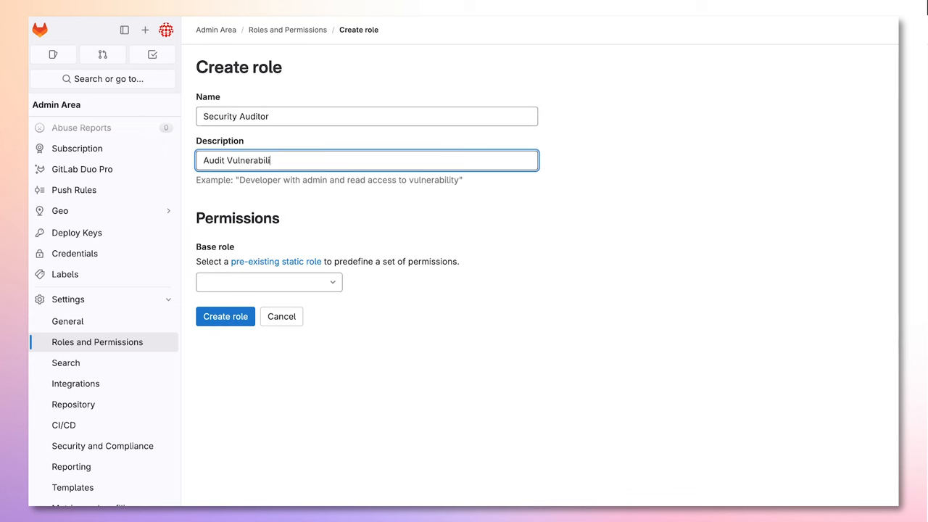
{"action": "left_click", "coordinate": [268, 281]}
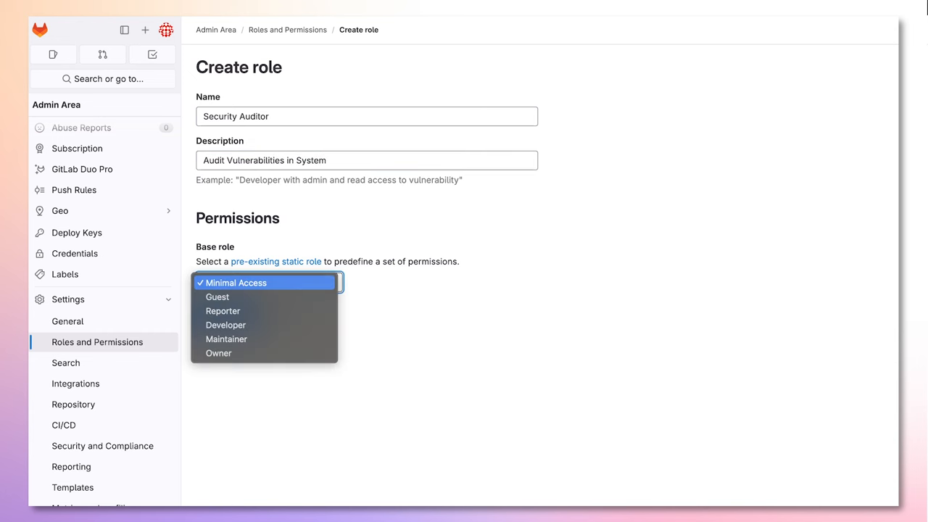
{"action": "left_click", "coordinate": [218, 296]}
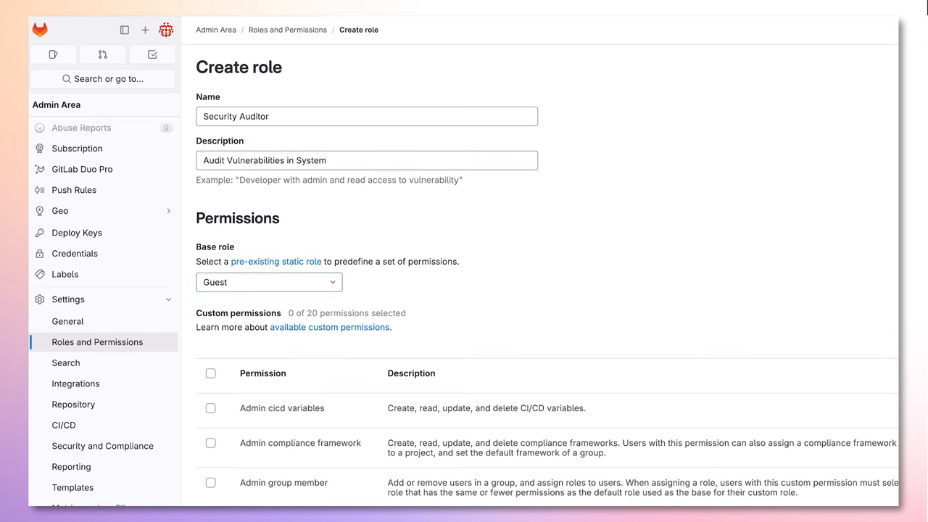
Grant the role the Read vulnerability permission from the custom permissions table.
{"action": "scroll", "scroll_direction": "down", "scroll_amount": 3}
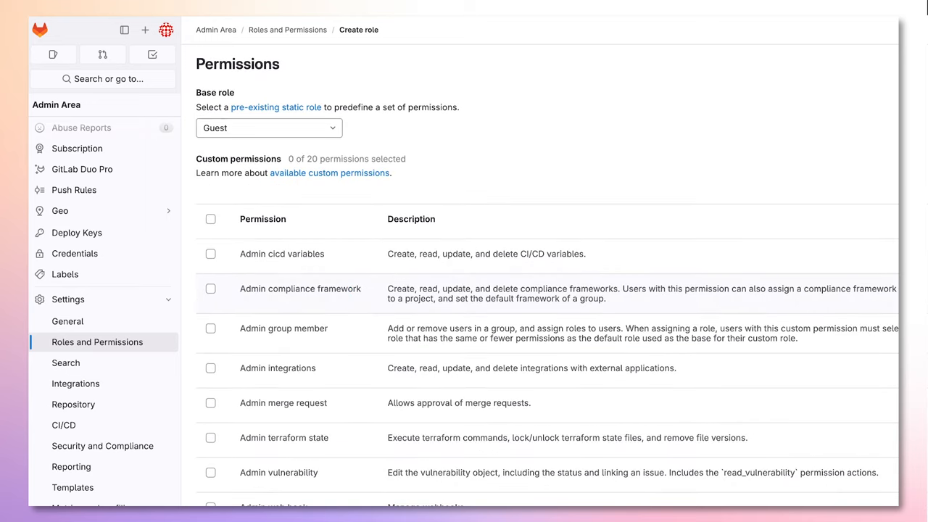
{"action": "scroll", "scroll_direction": "down", "scroll_amount": 3}
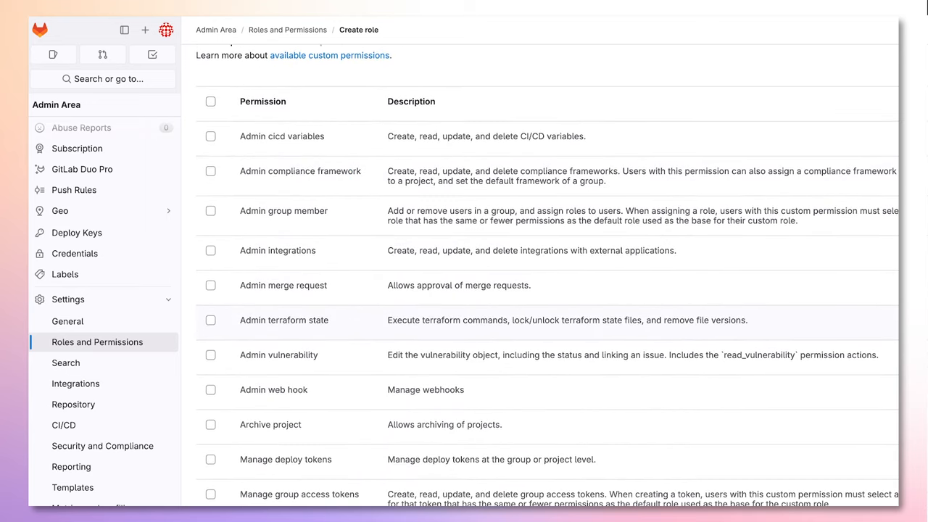
{"action": "scroll", "scroll_direction": "down", "scroll_amount": 3}
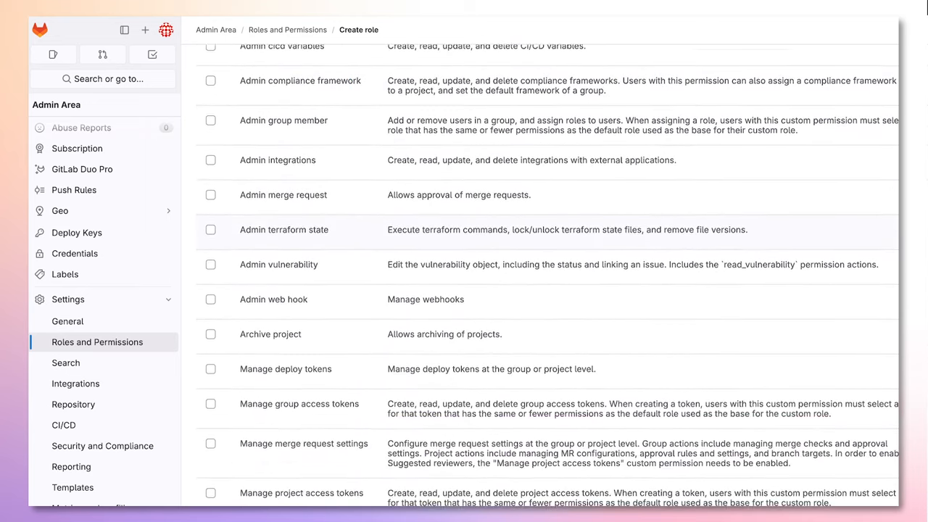
{"action": "scroll", "scroll_direction": "down", "scroll_amount": 3}
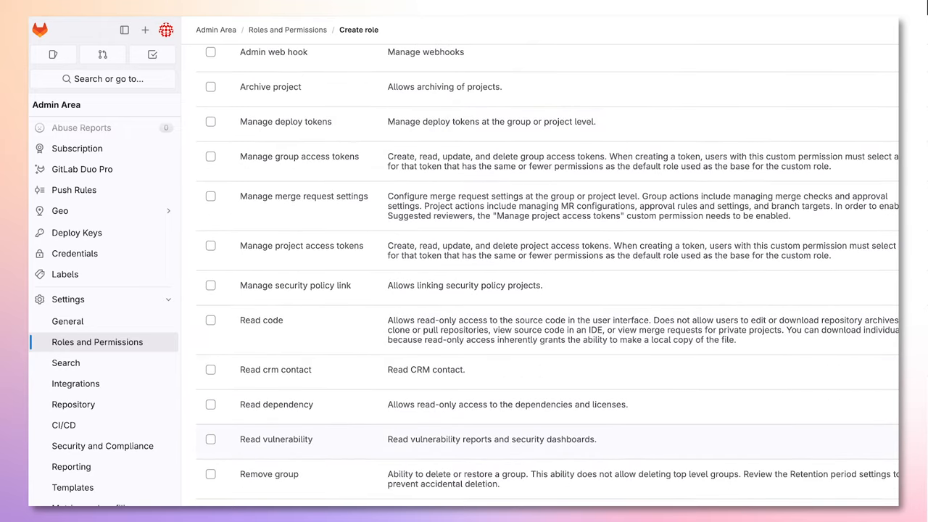
{"action": "left_click", "coordinate": [210, 440]}
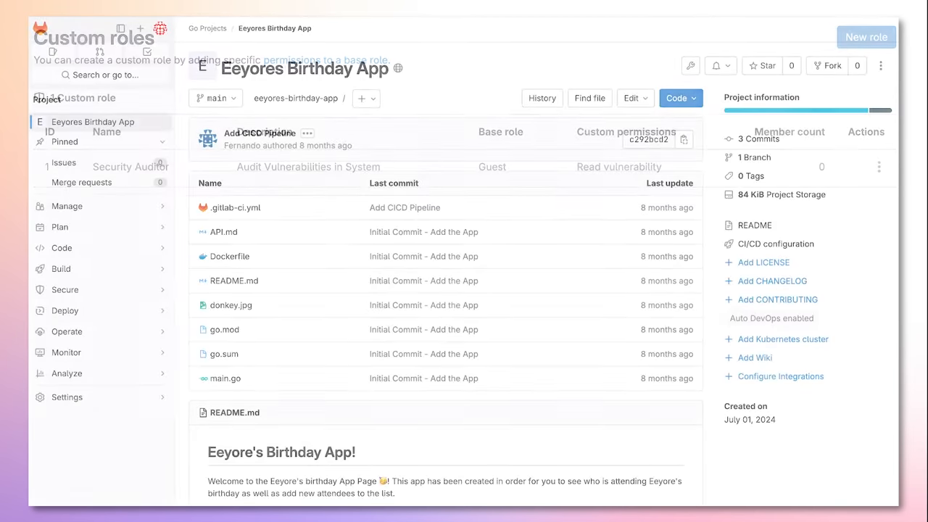
Go to the Eeyores Birthday App project's Members page via Manage.
{"action": "left_click", "coordinate": [67, 206]}
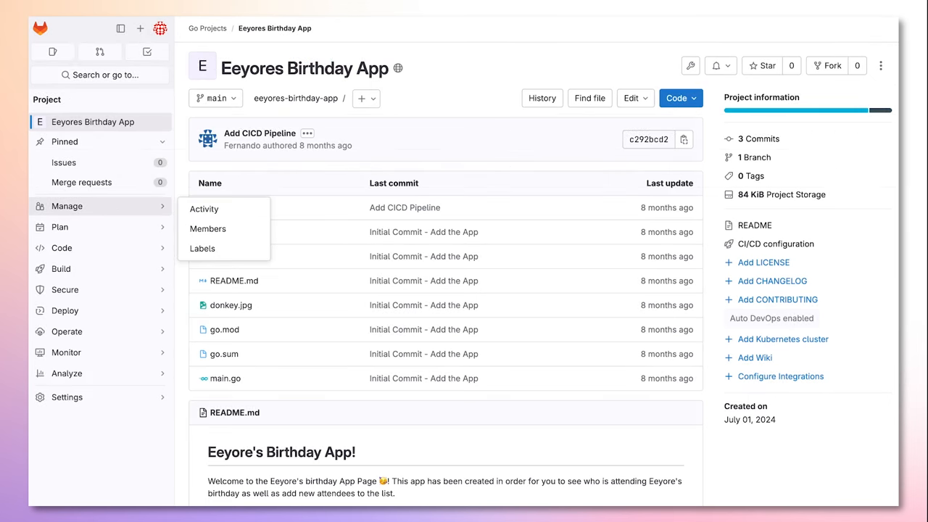
{"action": "mouse_move", "coordinate": [207, 230]}
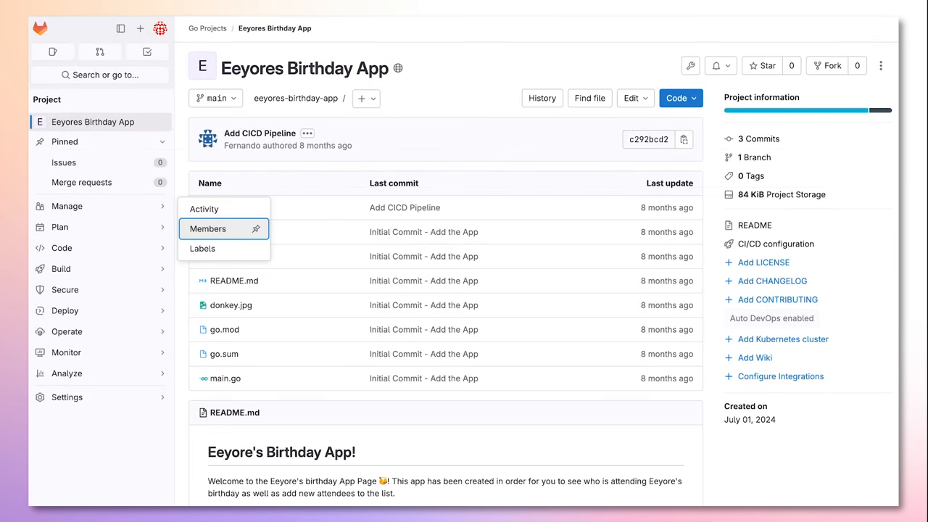
{"action": "left_click", "coordinate": [208, 229]}
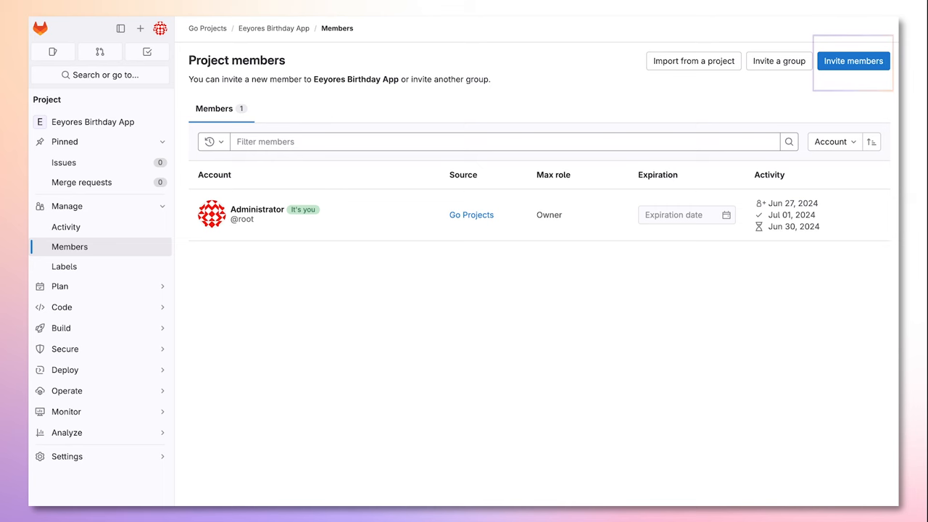
Invite Bob as Security Auditor with access expiring 2024-07-05.
{"action": "left_click", "coordinate": [852, 61]}
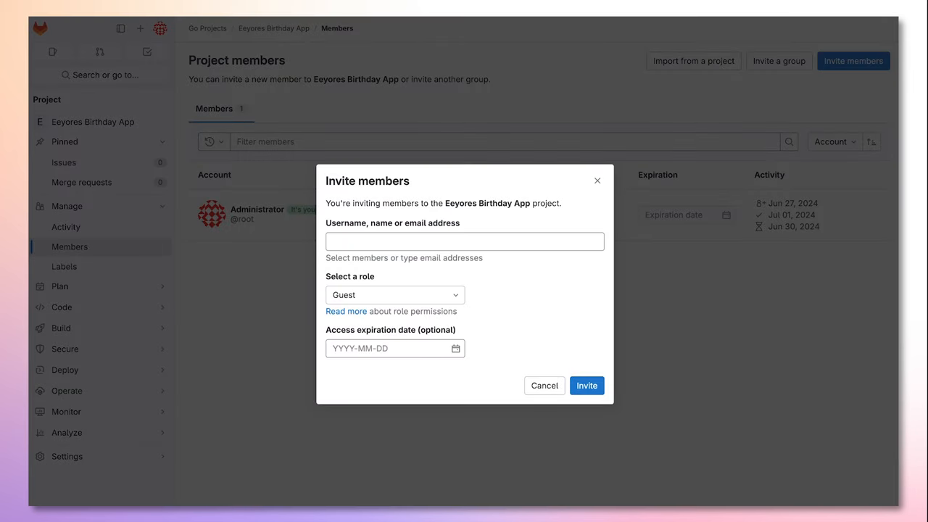
{"action": "left_click", "coordinate": [464, 241]}
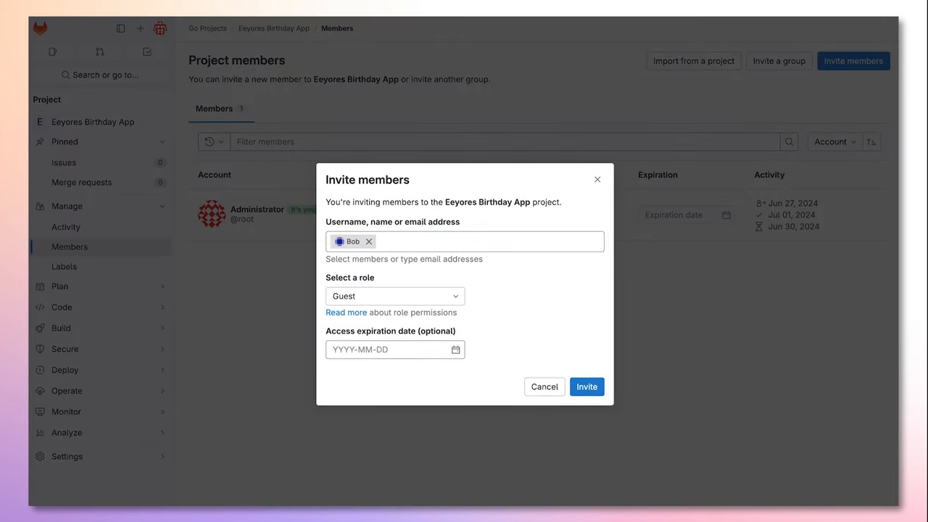
{"action": "left_click", "coordinate": [394, 296]}
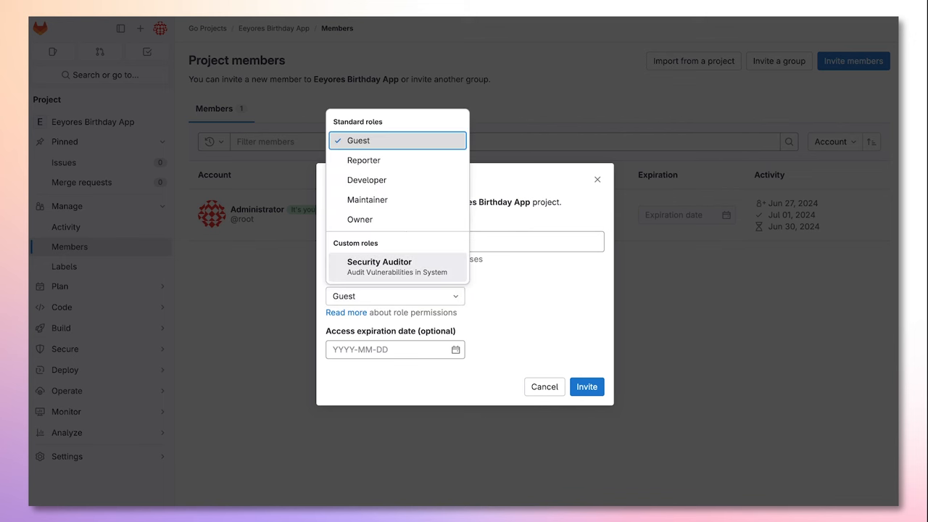
{"action": "left_click", "coordinate": [379, 267]}
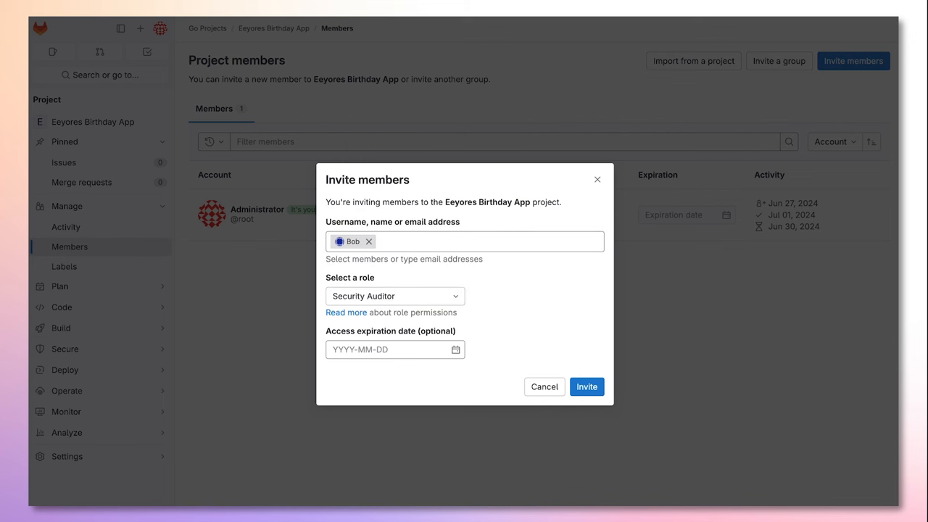
{"action": "left_click", "coordinate": [395, 349]}
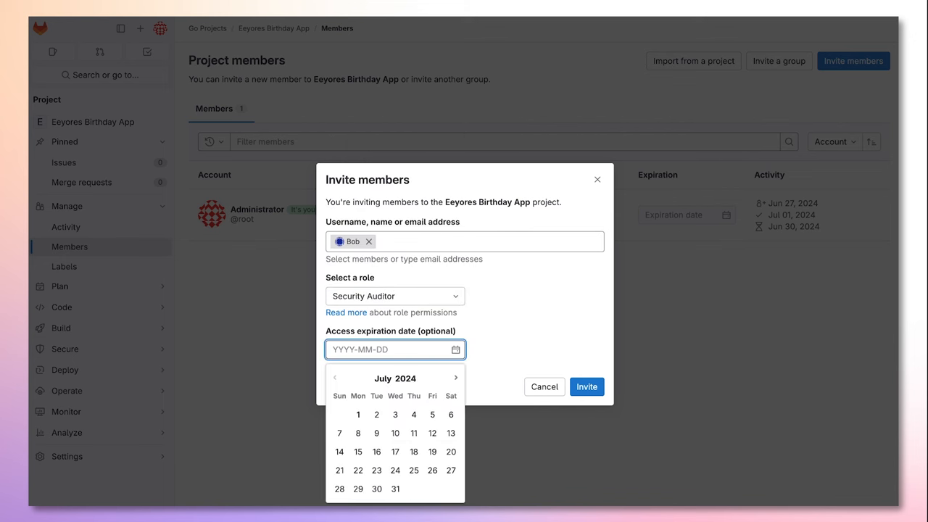
{"action": "mouse_move", "coordinate": [432, 415]}
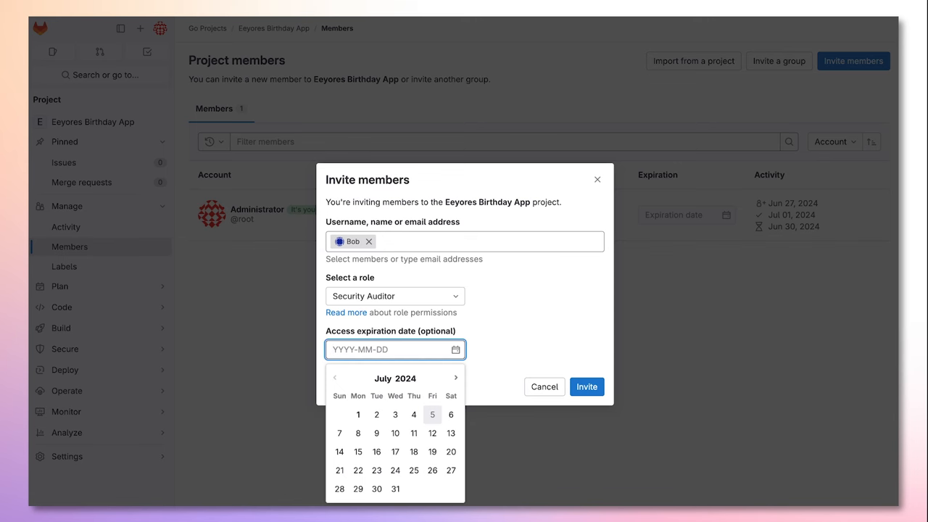
{"action": "left_click", "coordinate": [432, 415]}
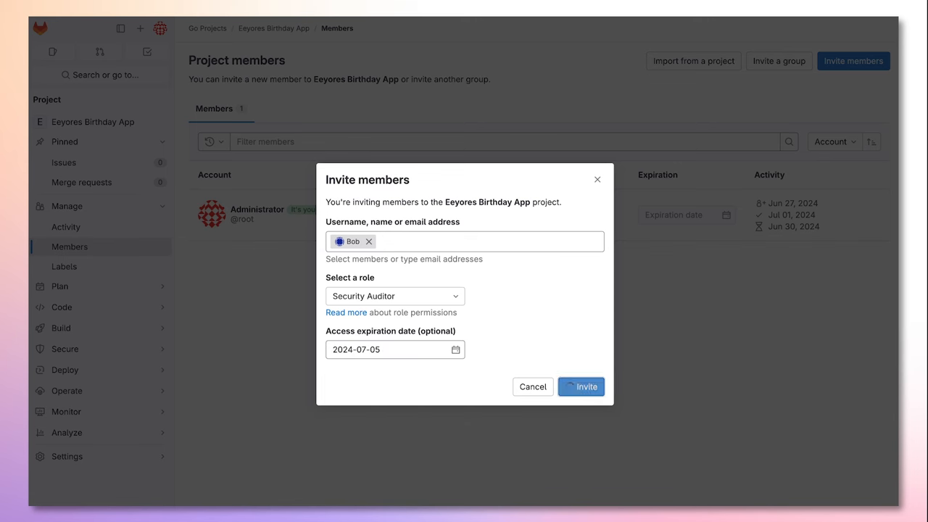
{"action": "left_click", "coordinate": [580, 386]}
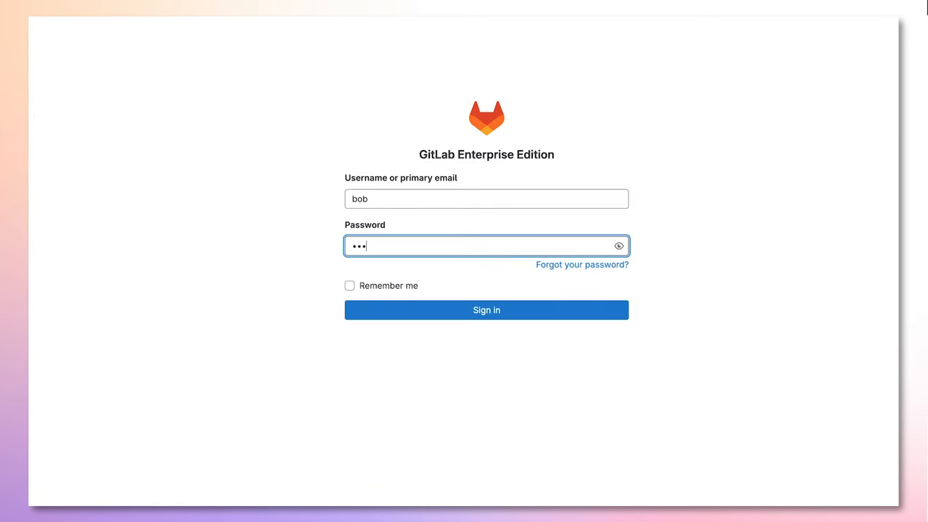
Sign in as bob and enter the Eeyores Birthday App project.
{"action": "left_click", "coordinate": [487, 310]}
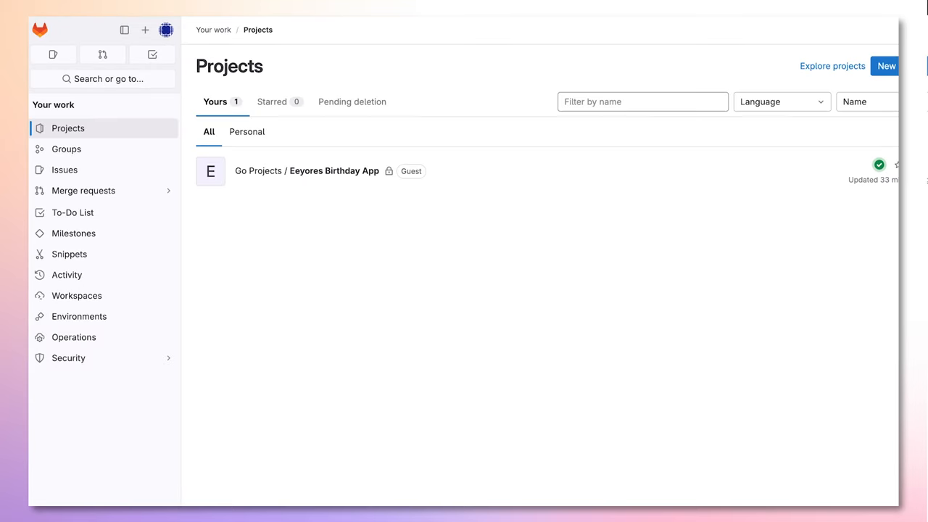
{"action": "mouse_move", "coordinate": [308, 171]}
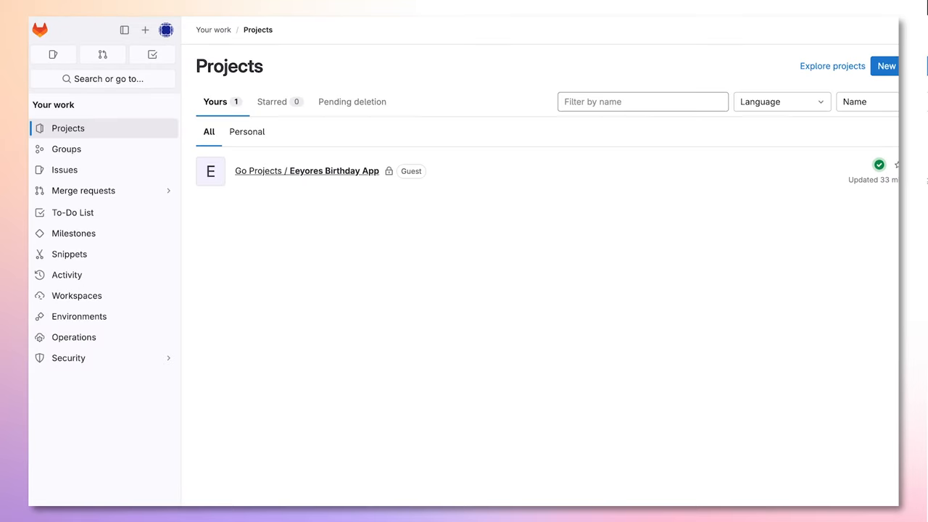
{"action": "left_click", "coordinate": [333, 171]}
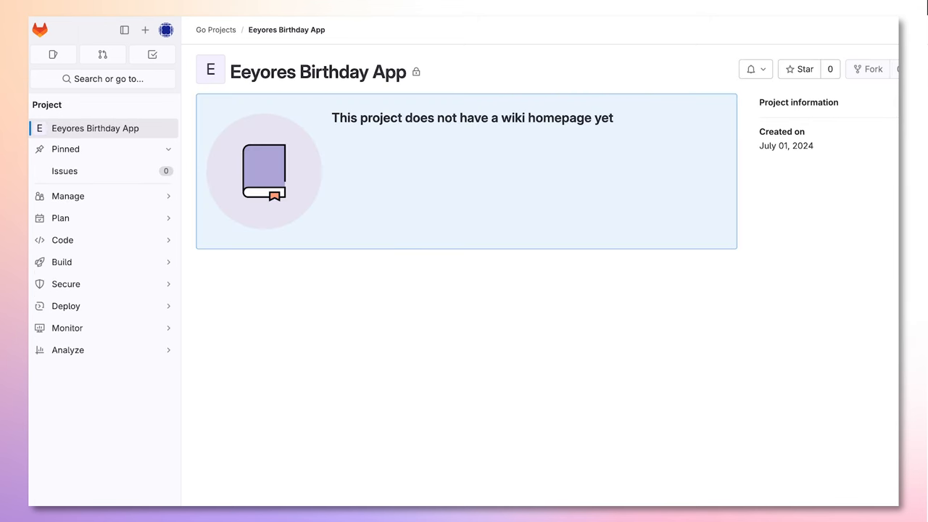
From Secure > Vulnerability report, view the medium Cross-site Scripting 'Improper neutralization of input' finding.
{"action": "left_click", "coordinate": [67, 282]}
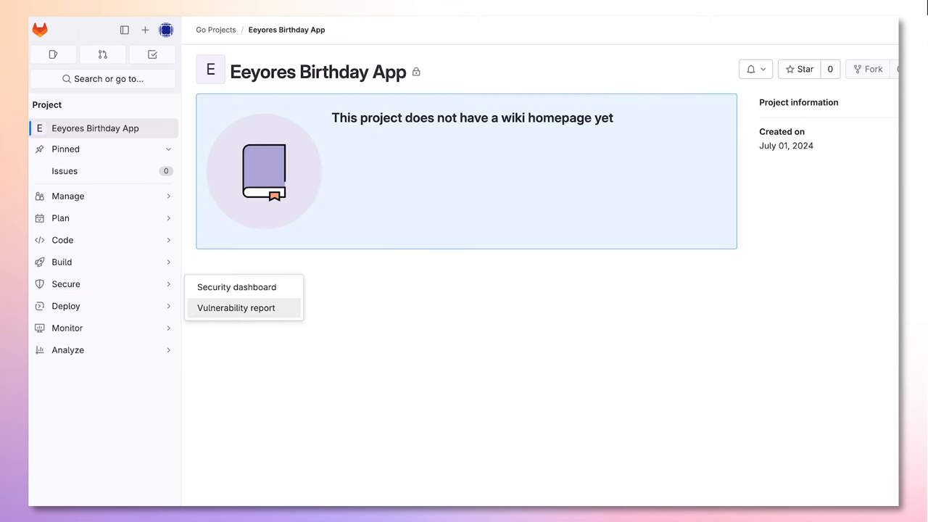
{"action": "left_click", "coordinate": [235, 307]}
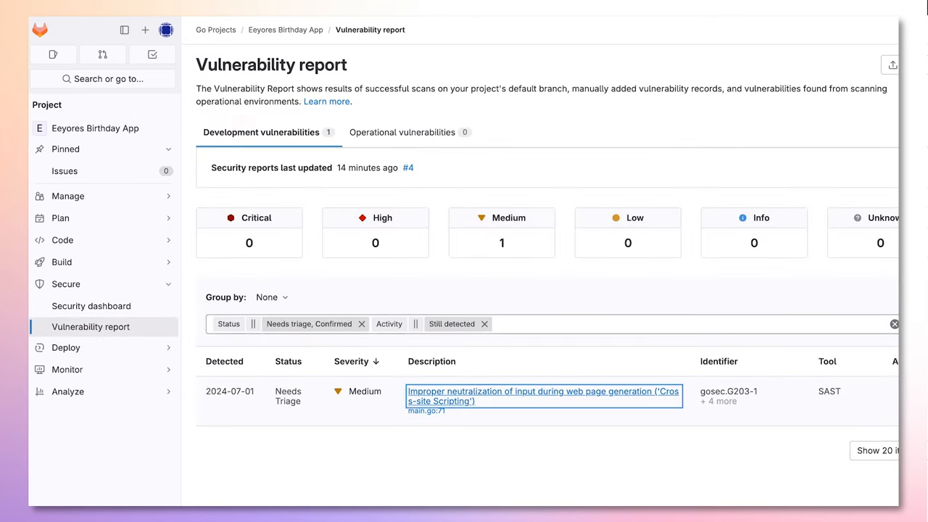
{"action": "left_click", "coordinate": [542, 396]}
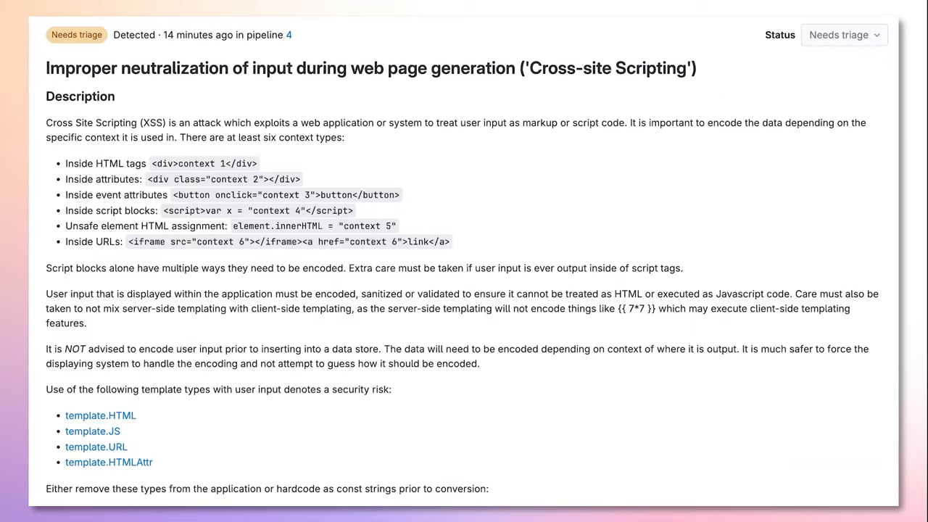